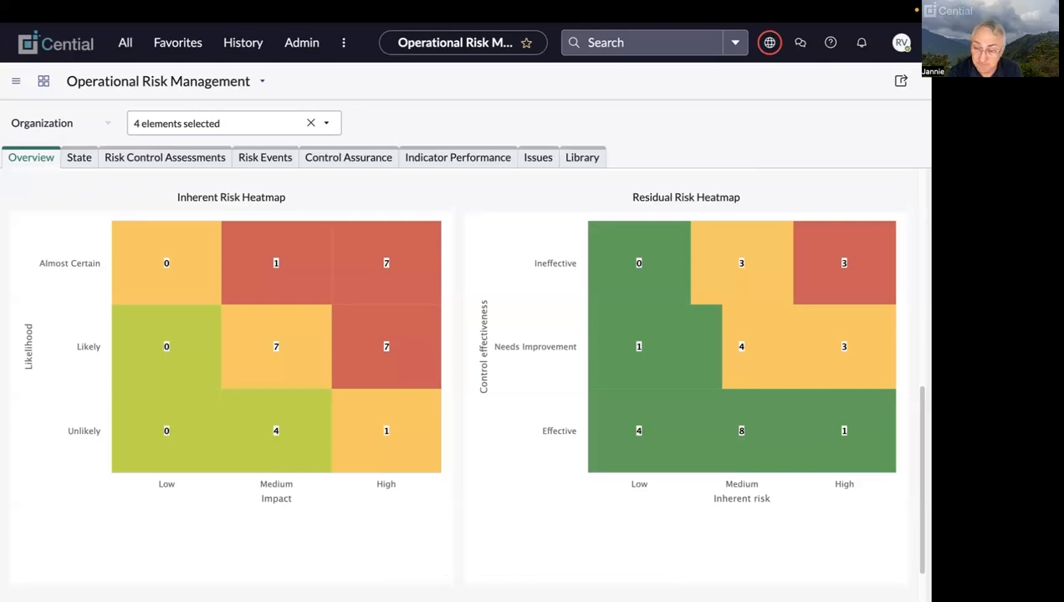
Filter the All menu navigator for 'risk sta' to reach Risk Statements
left_click(124, 42)
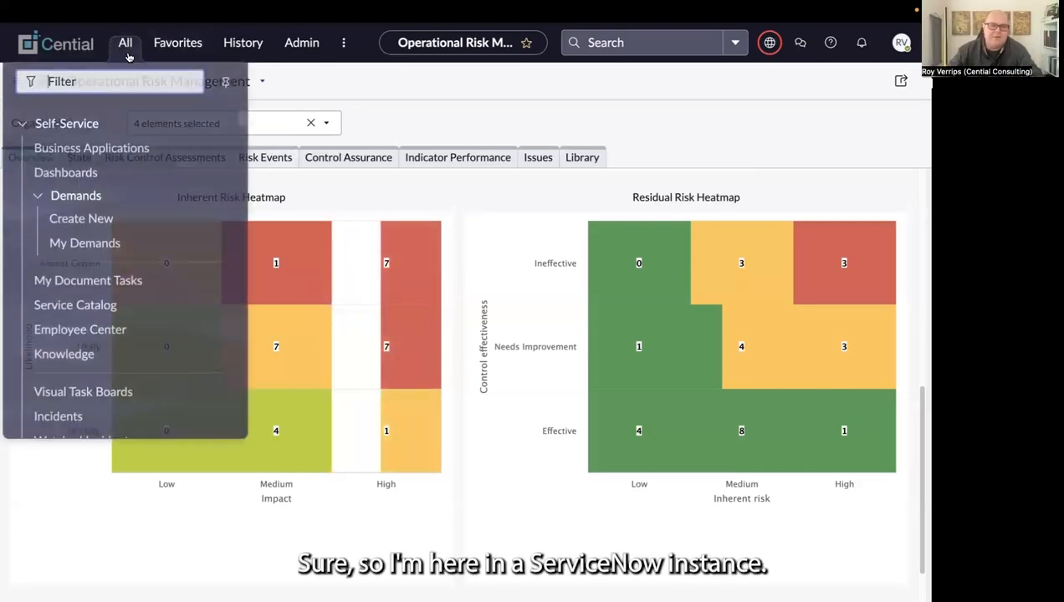
type("r")
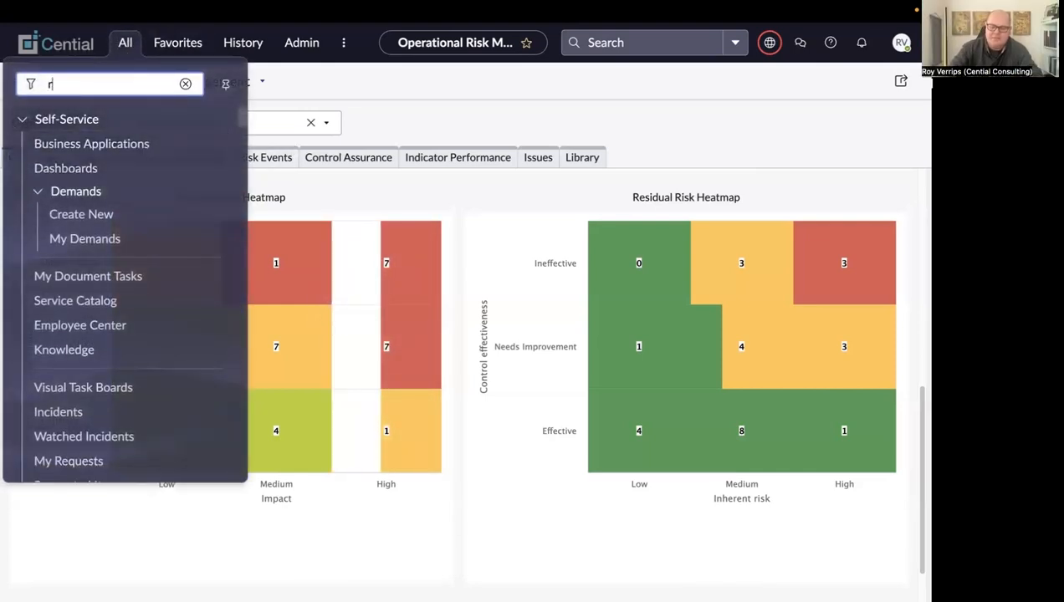
type("risk sta")
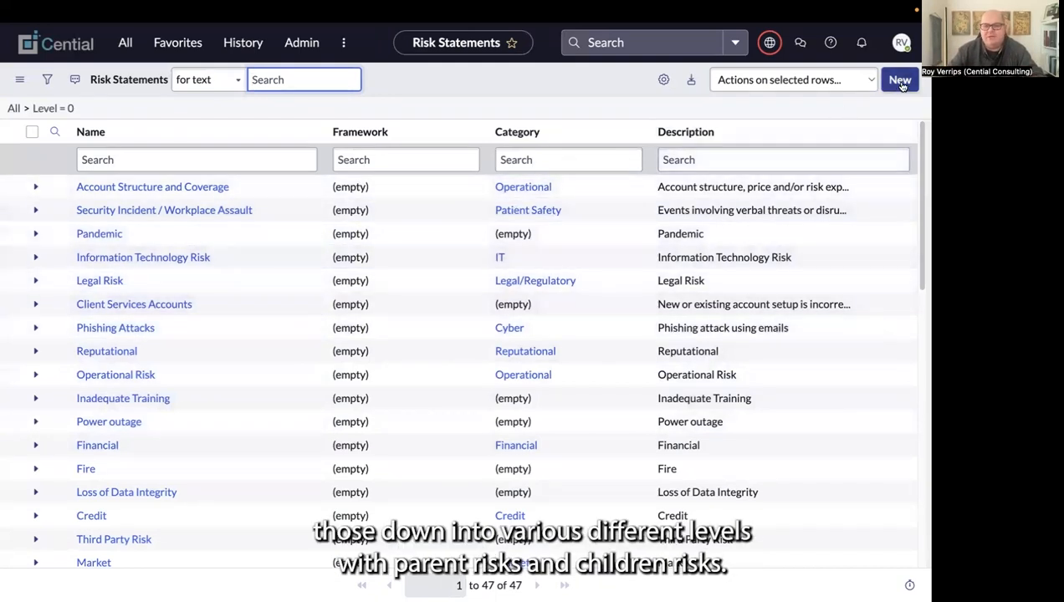
Create a new risk statement named 'Unauthorized Changes to my Database'
left_click(899, 79)
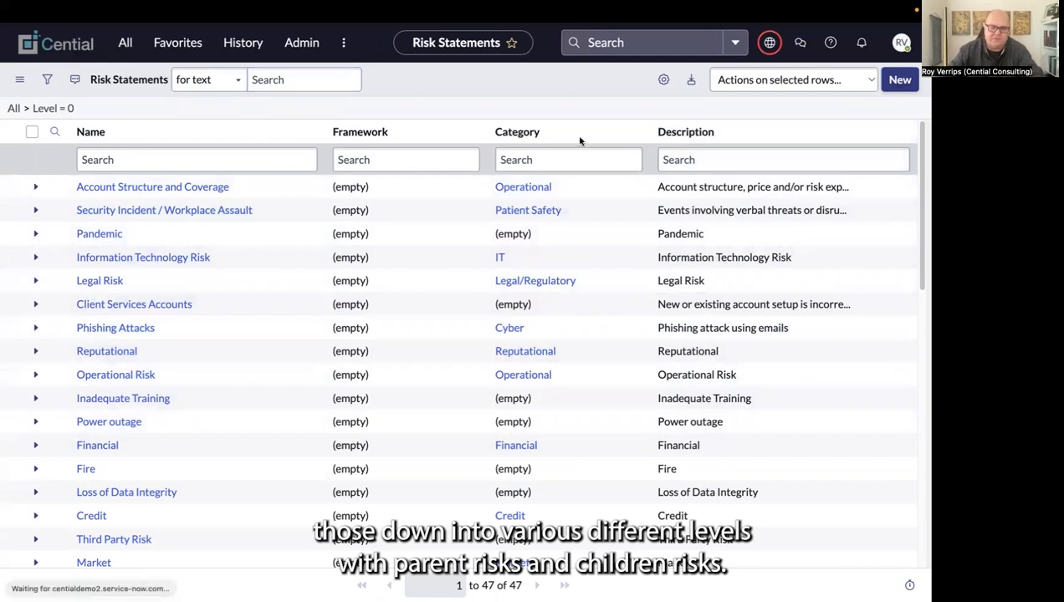
left_click(900, 79)
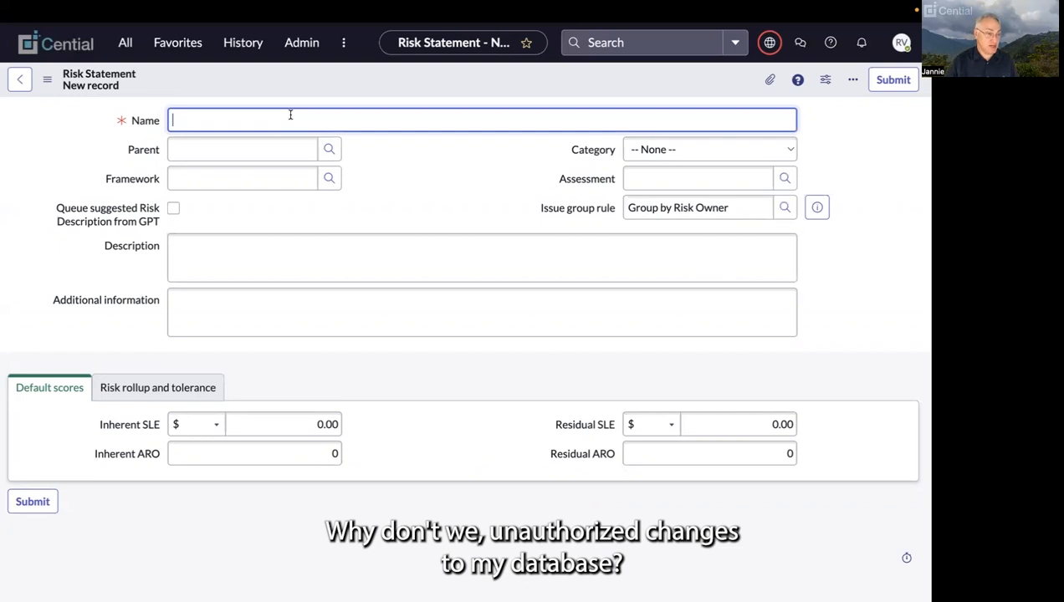
type("Unauthorized Changes")
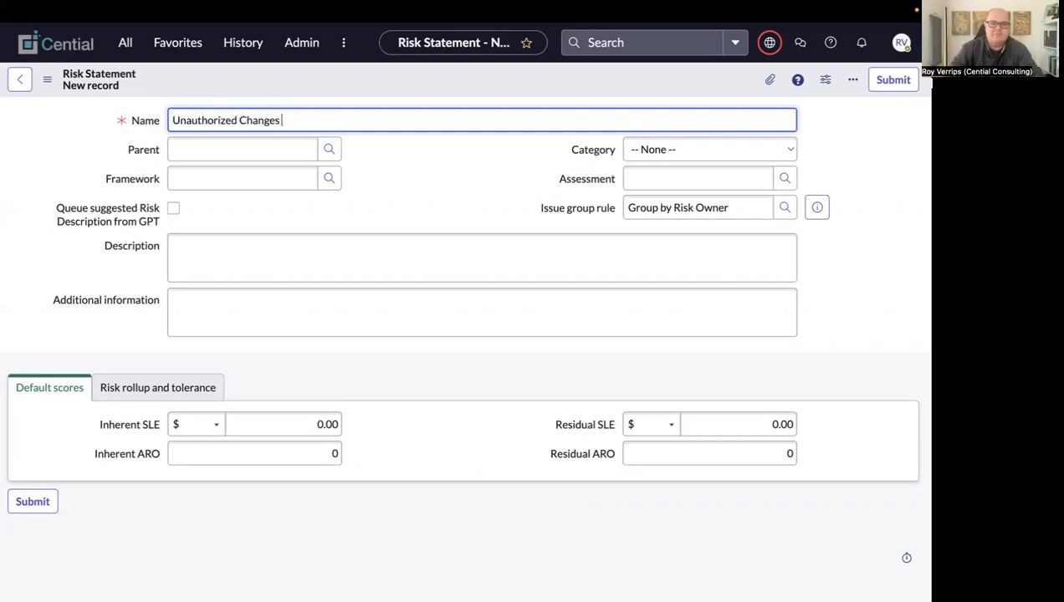
type("to my Database")
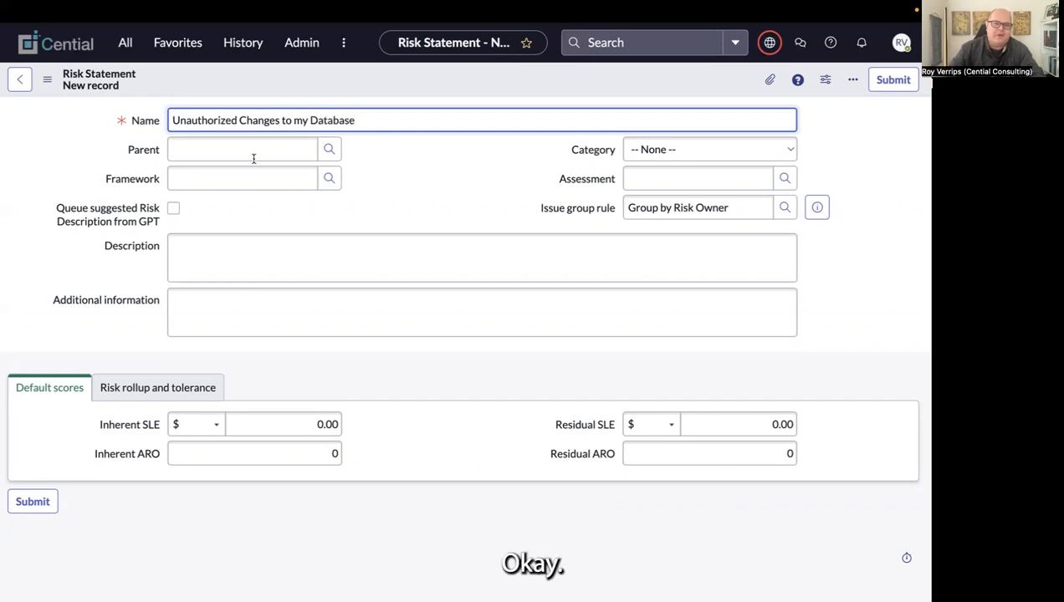
Set framework NIST 800-53 Release 5 and category IT, and enable GPT description queuing
left_click(329, 179)
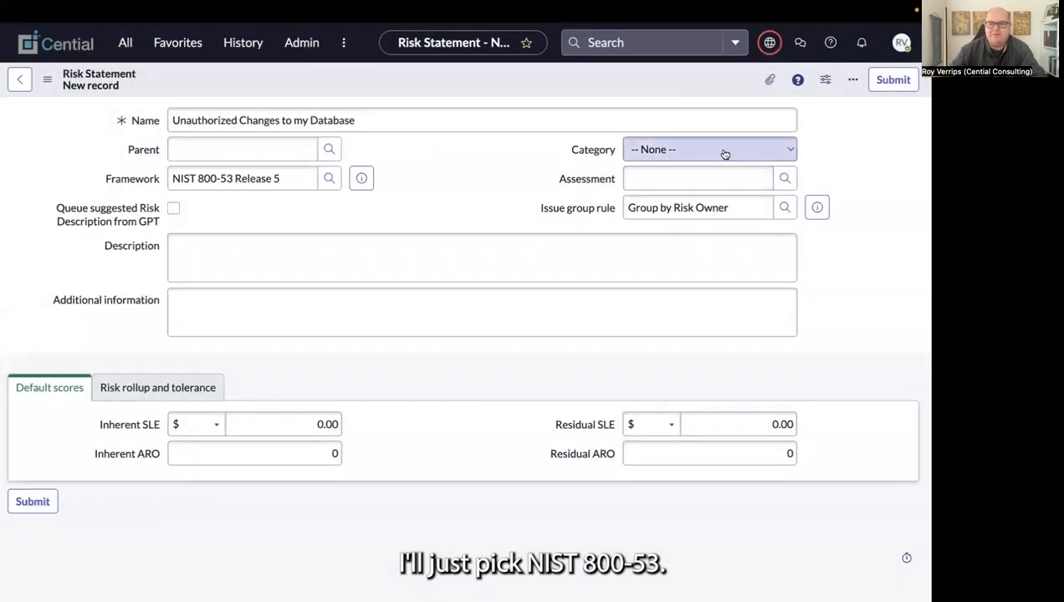
left_click(709, 149)
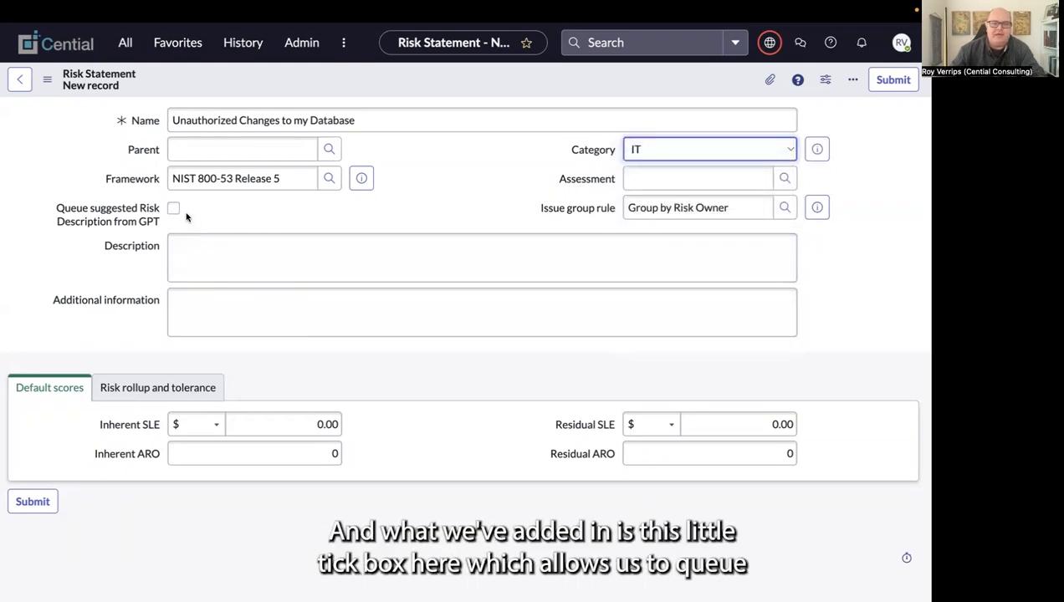
left_click(173, 208)
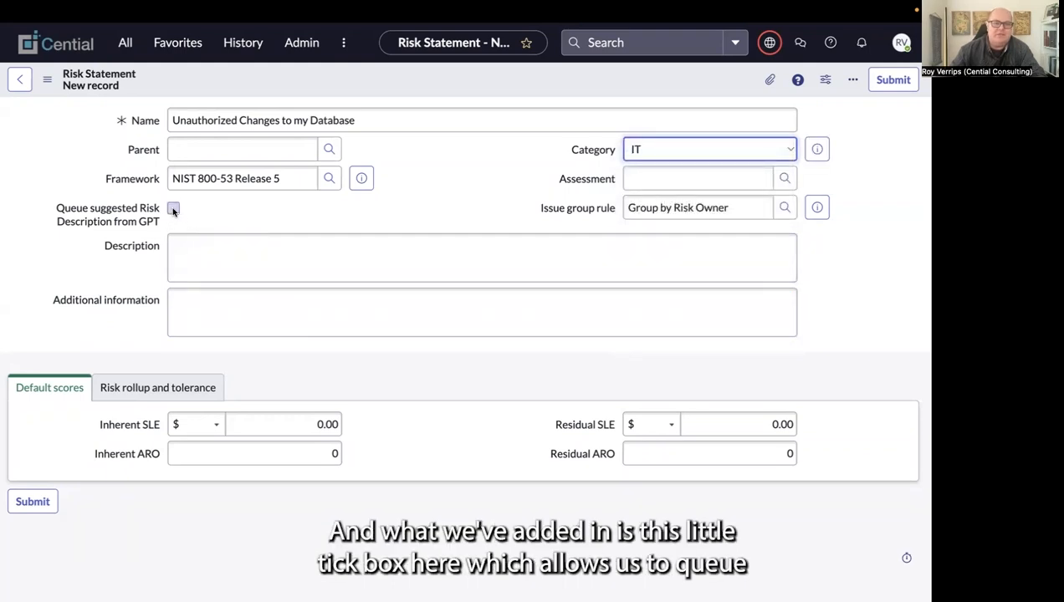
left_click(174, 207)
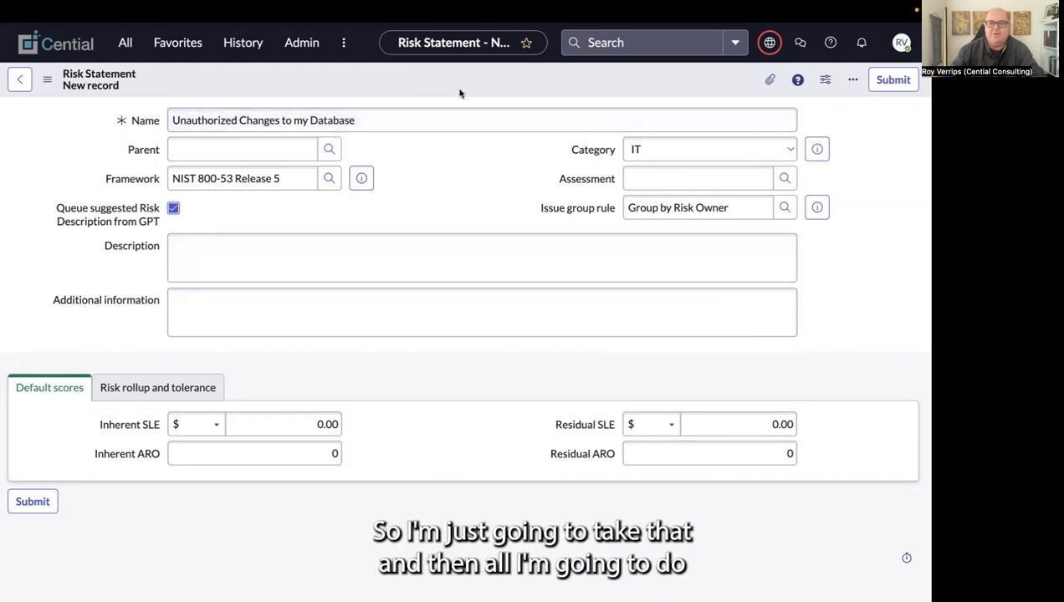
Save the 'Unauthorized Changes to my Database' record from the form header menu
left_click(853, 80)
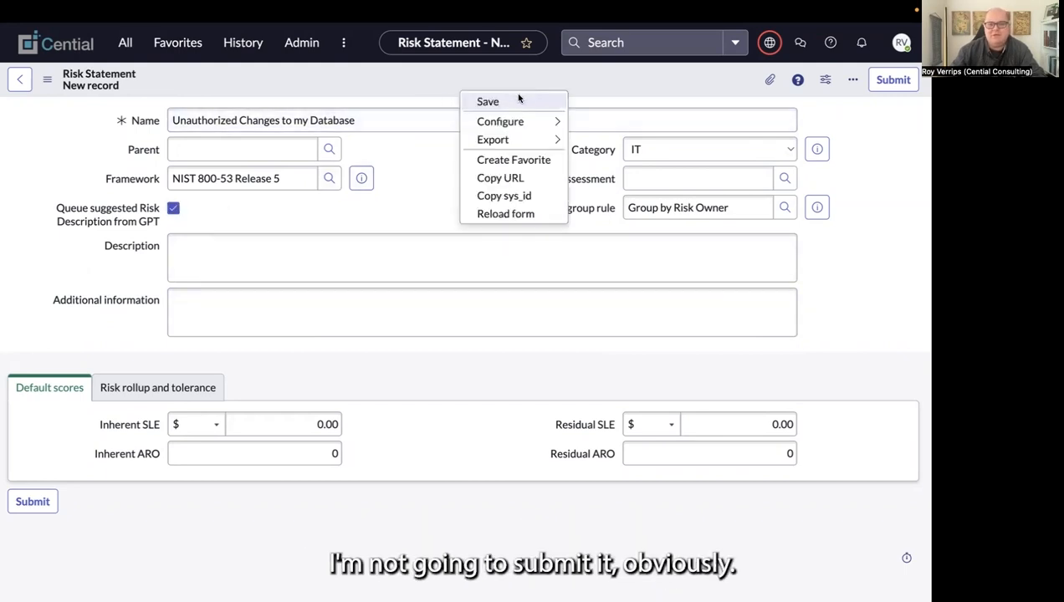
left_click(488, 101)
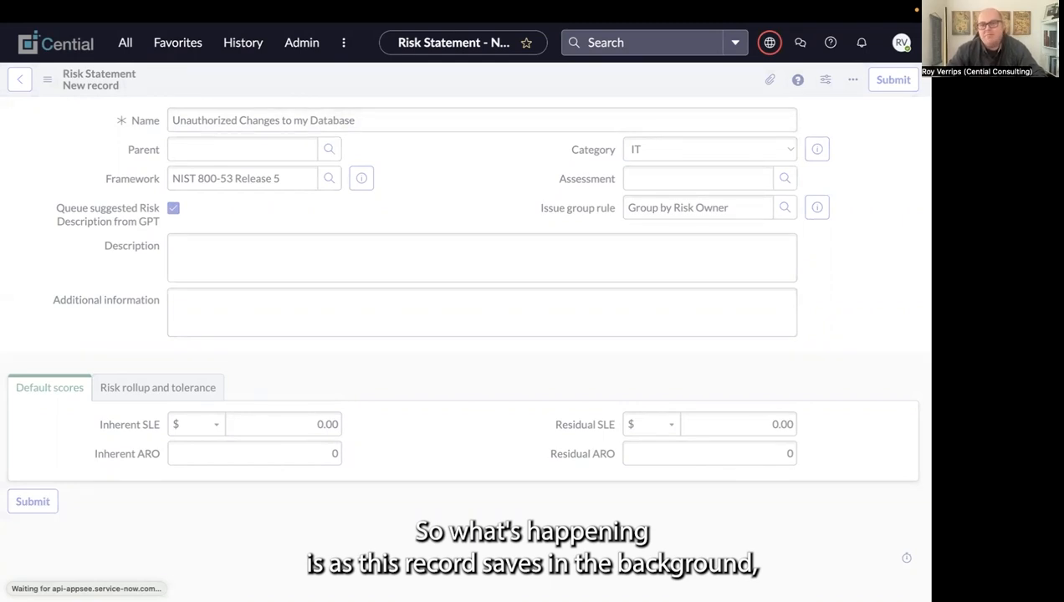
left_click(892, 80)
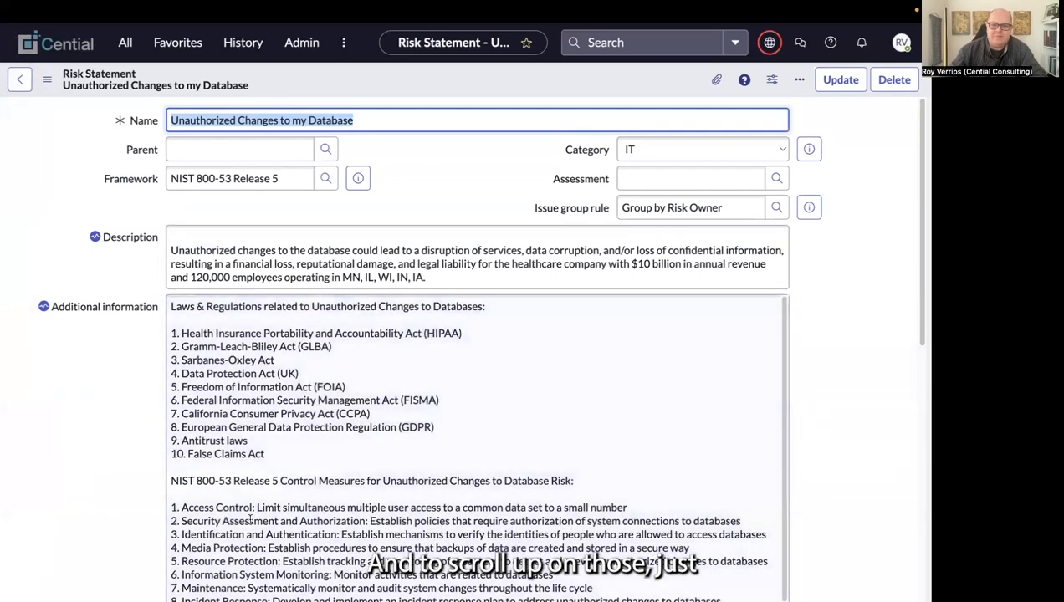
Scroll through the GPT-generated description and related laws and controls
scroll("down", 3)
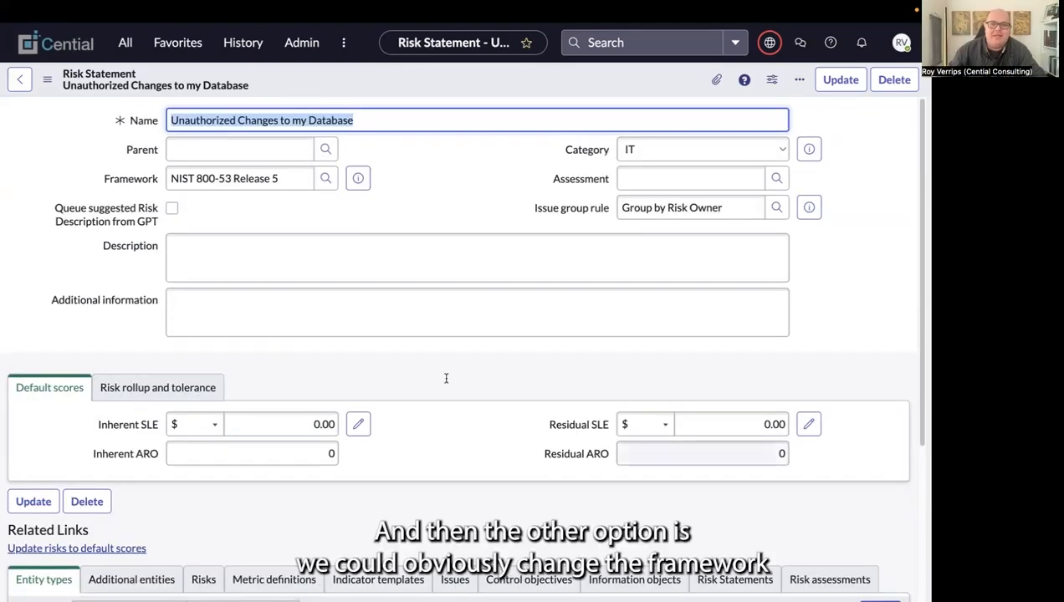
Switch framework to NIST 800-171 Revision 1 and re-queue the GPT description
left_click(325, 178)
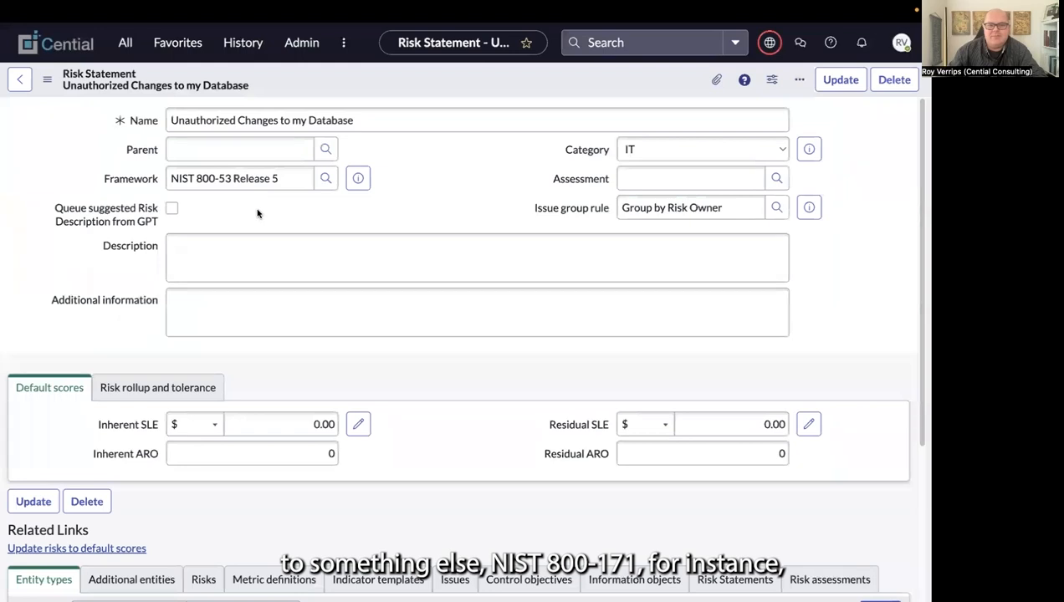
left_click(172, 207)
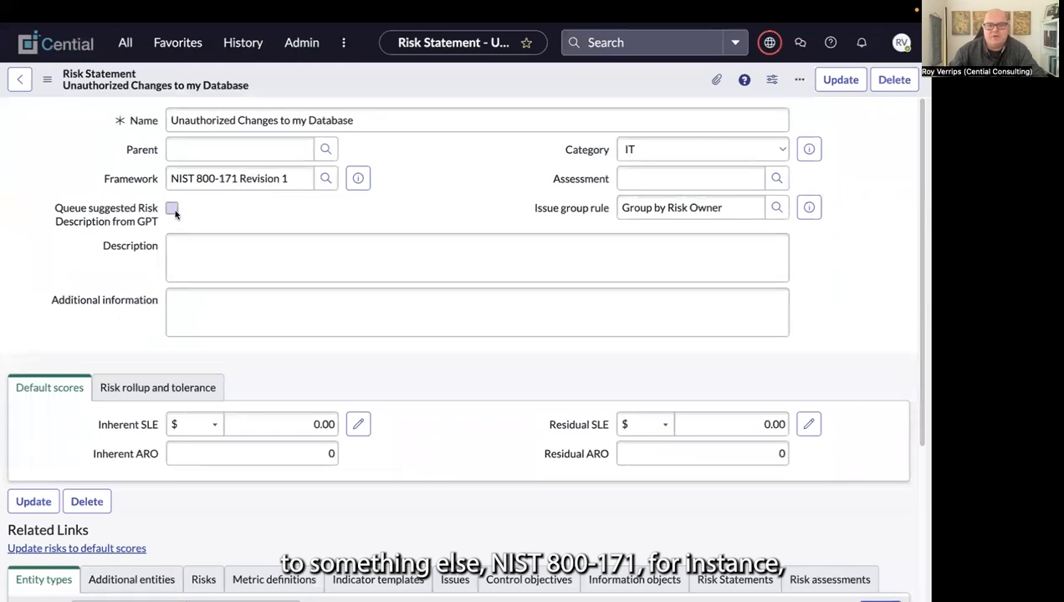
left_click(172, 207)
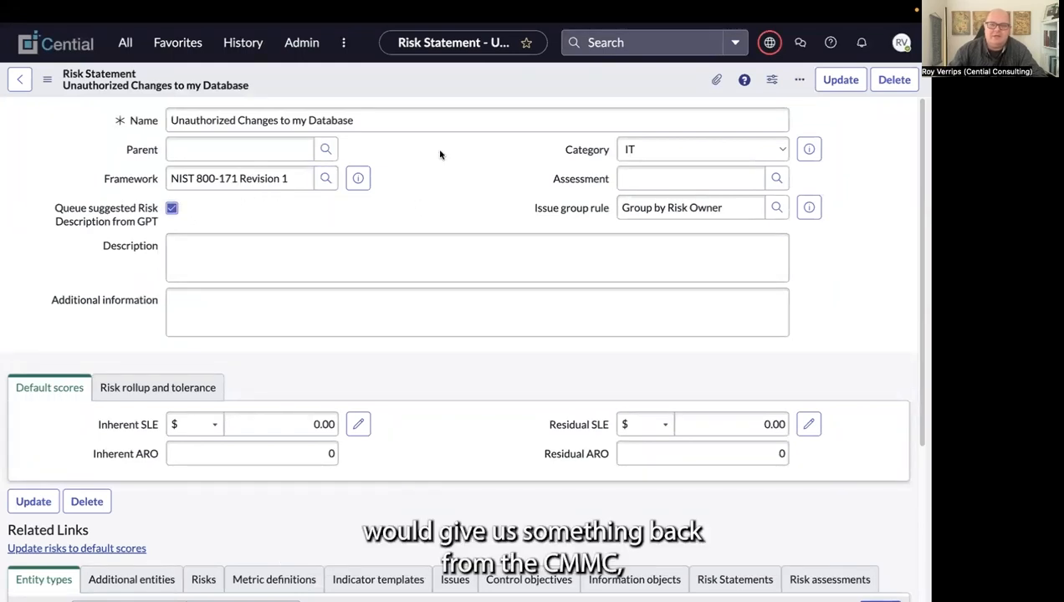
mouse_move(523, 338)
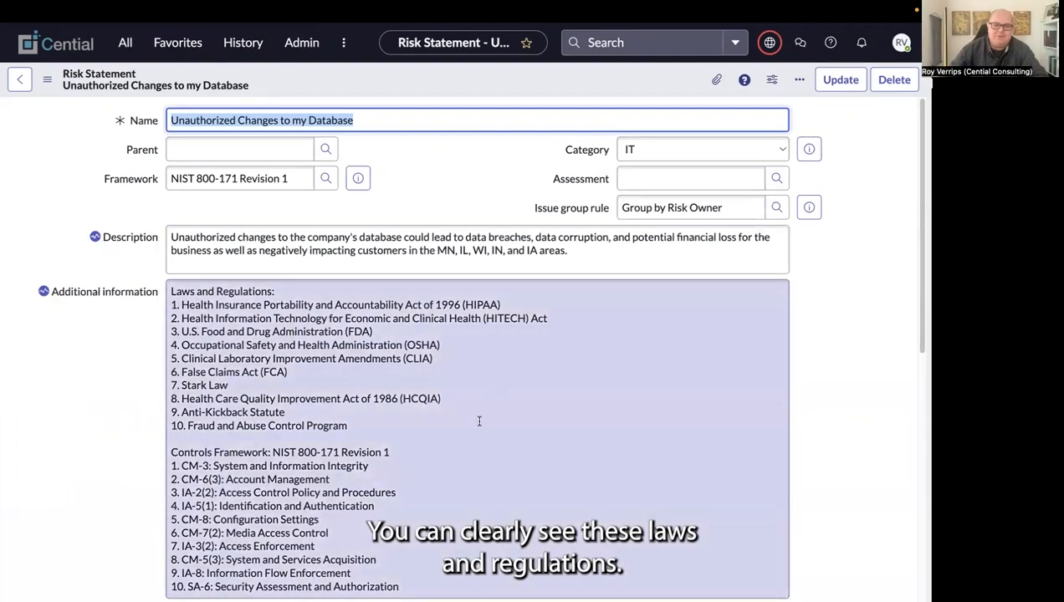
scroll("down", 3)
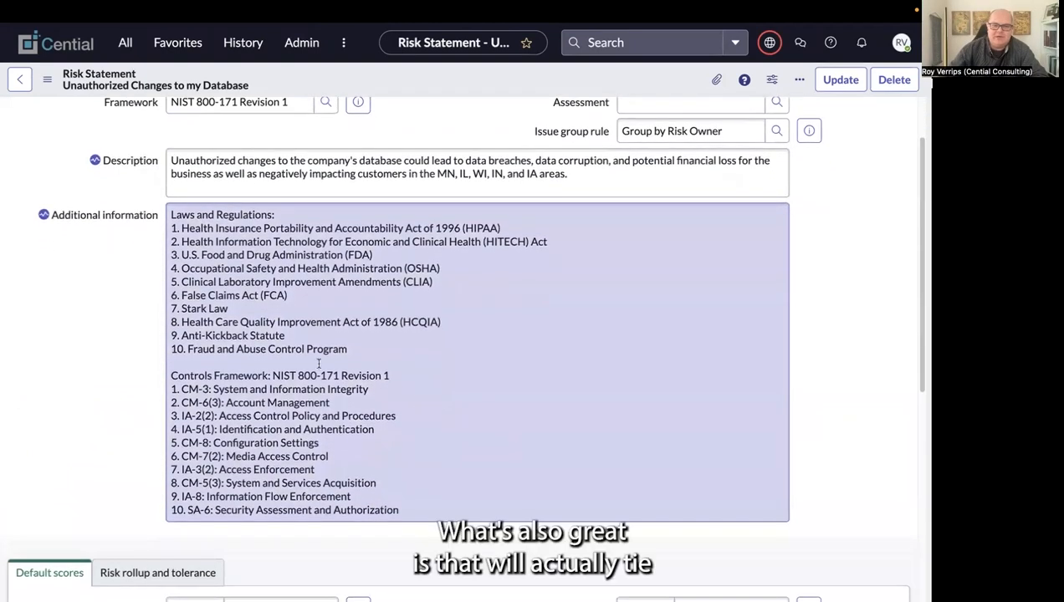